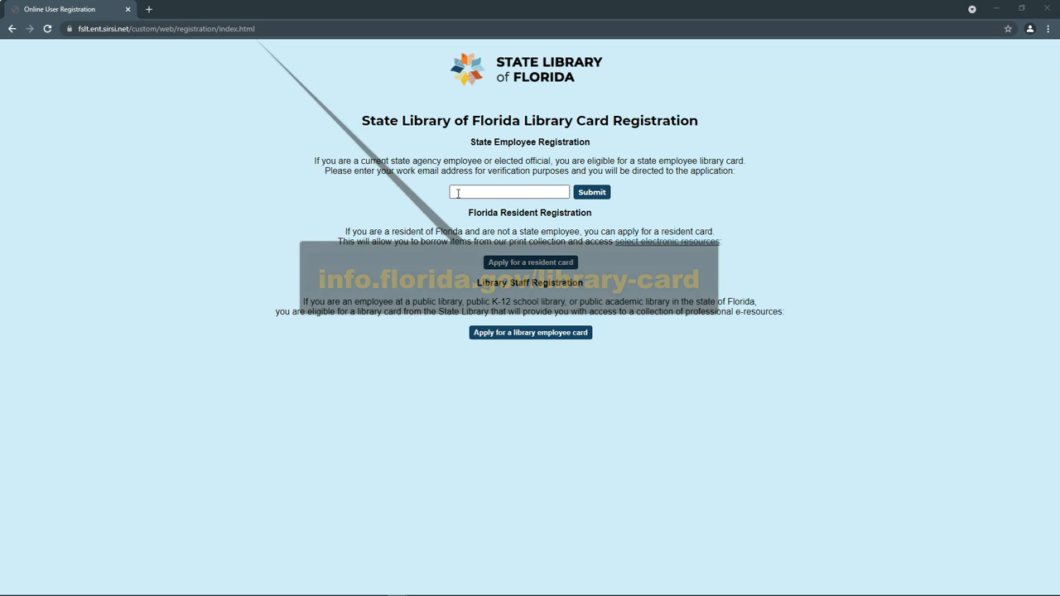
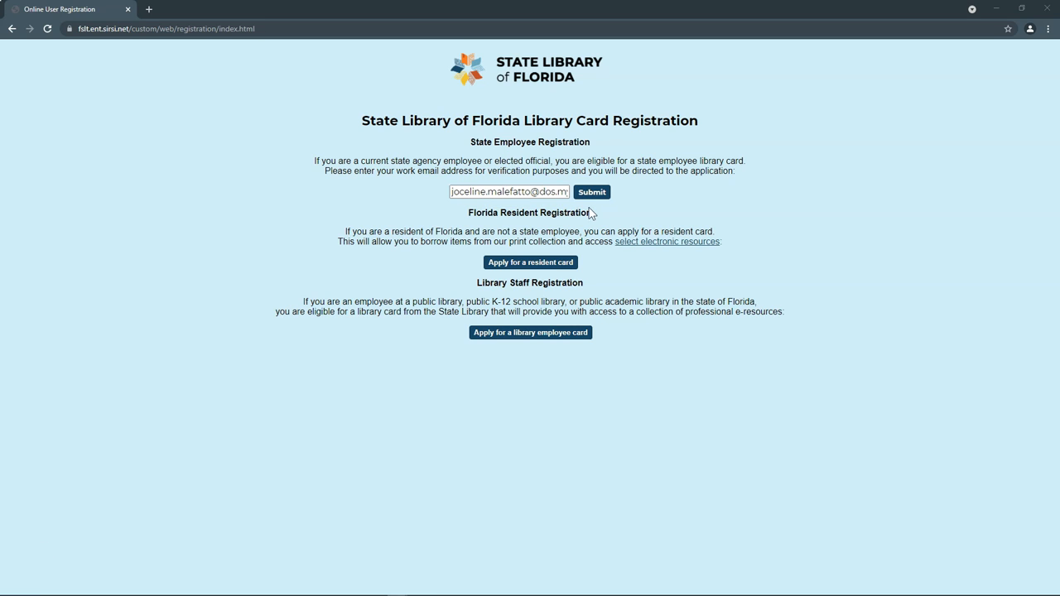
left_click(592, 192)
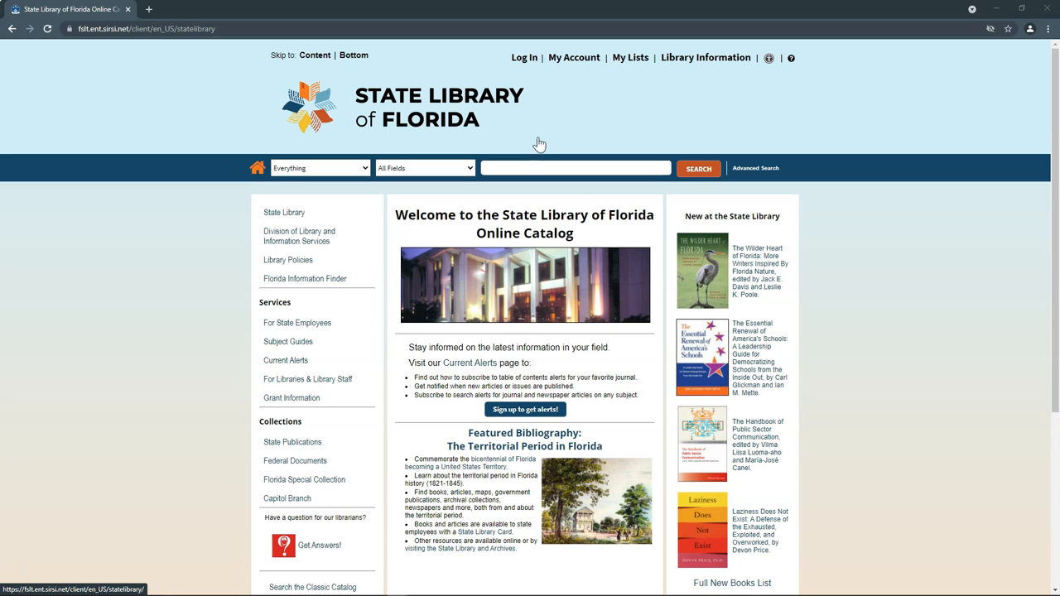
mouse_move(538, 146)
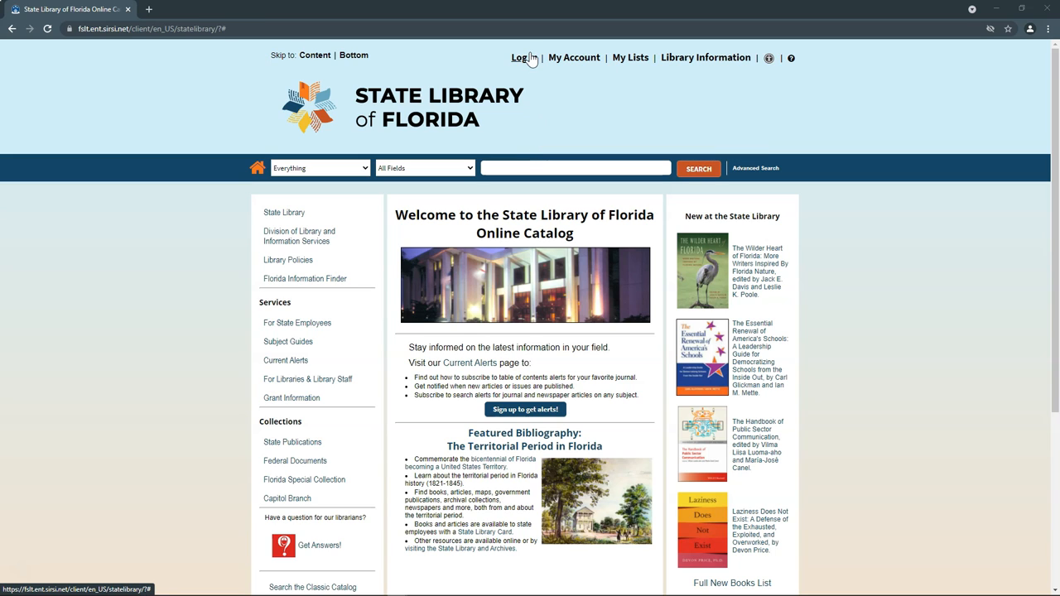
- Log in to the patron account with the library card number and PIN
left_click(520, 56)
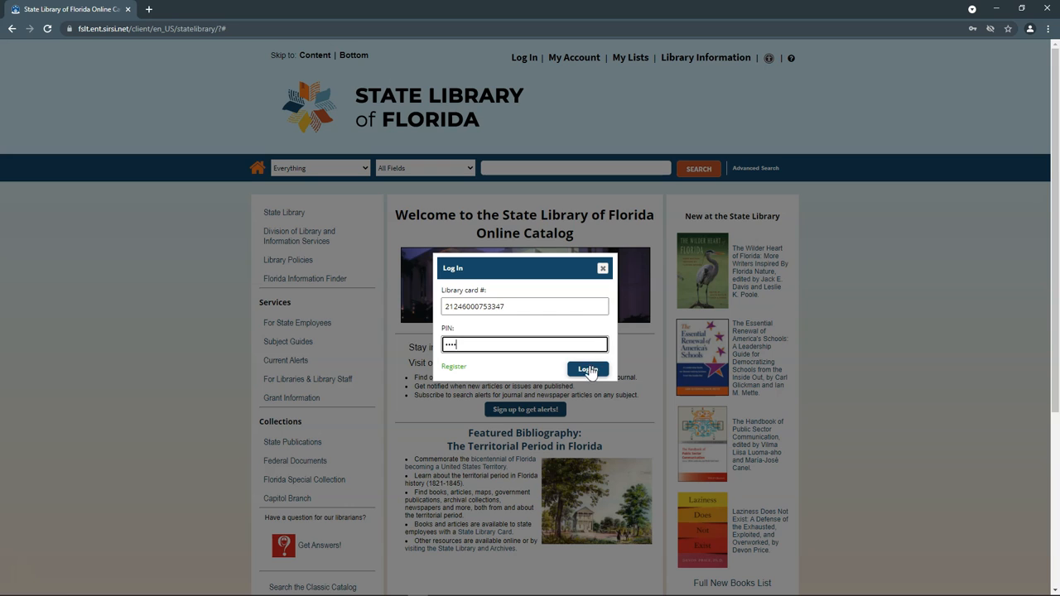
left_click(587, 368)
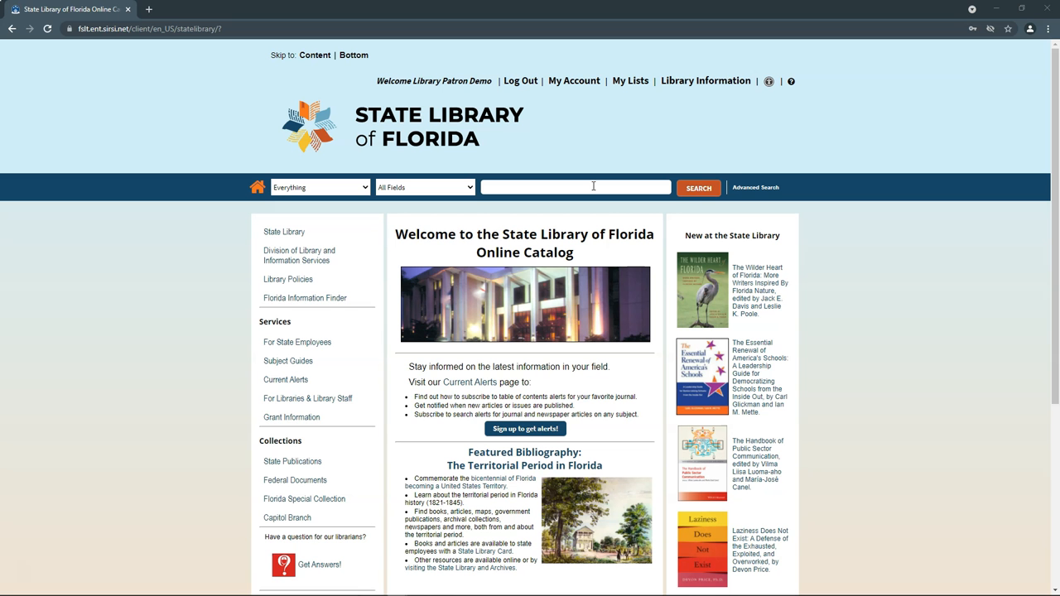
- Search titles for 'the history of florida', returning 698 results
left_click(424, 187)
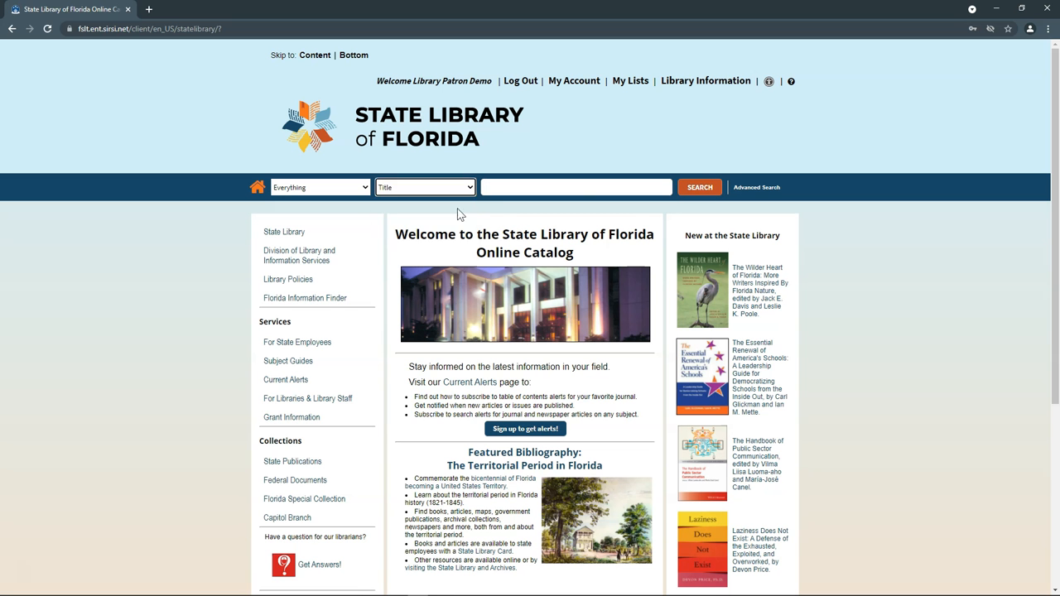
type("the history of flor")
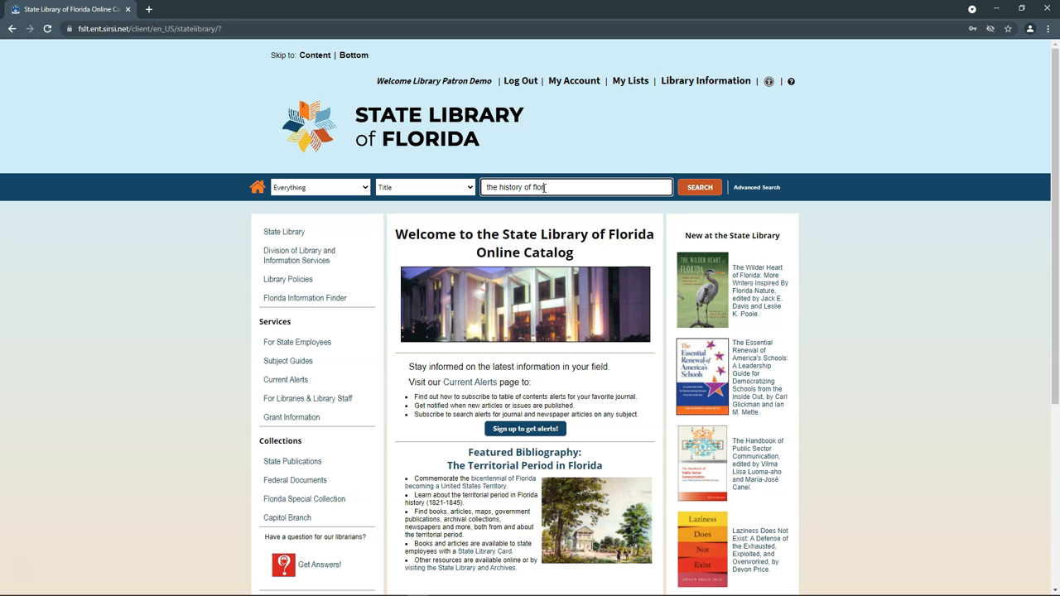
left_click(699, 186)
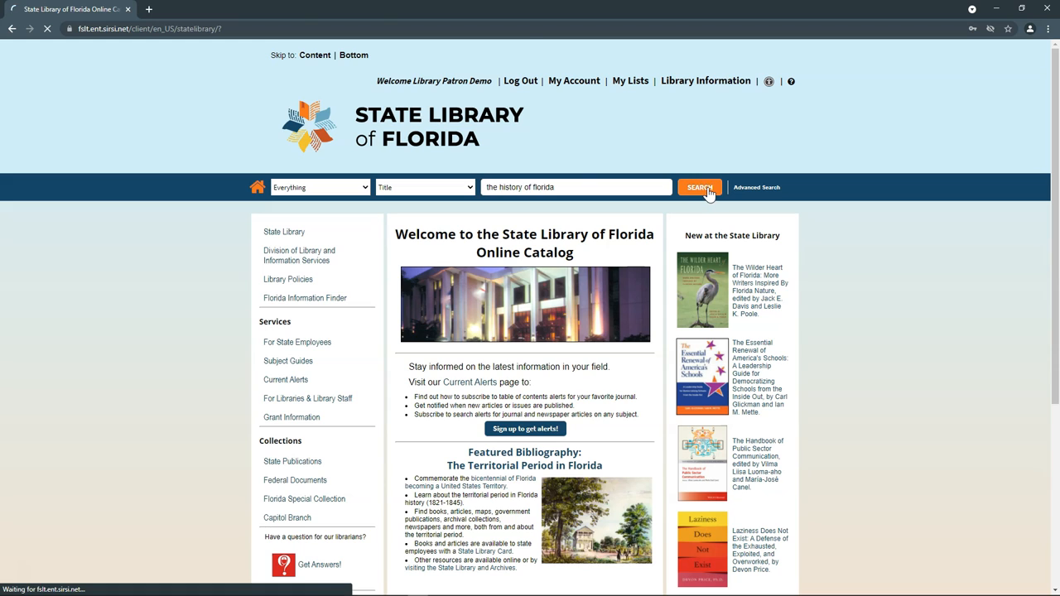
left_click(699, 187)
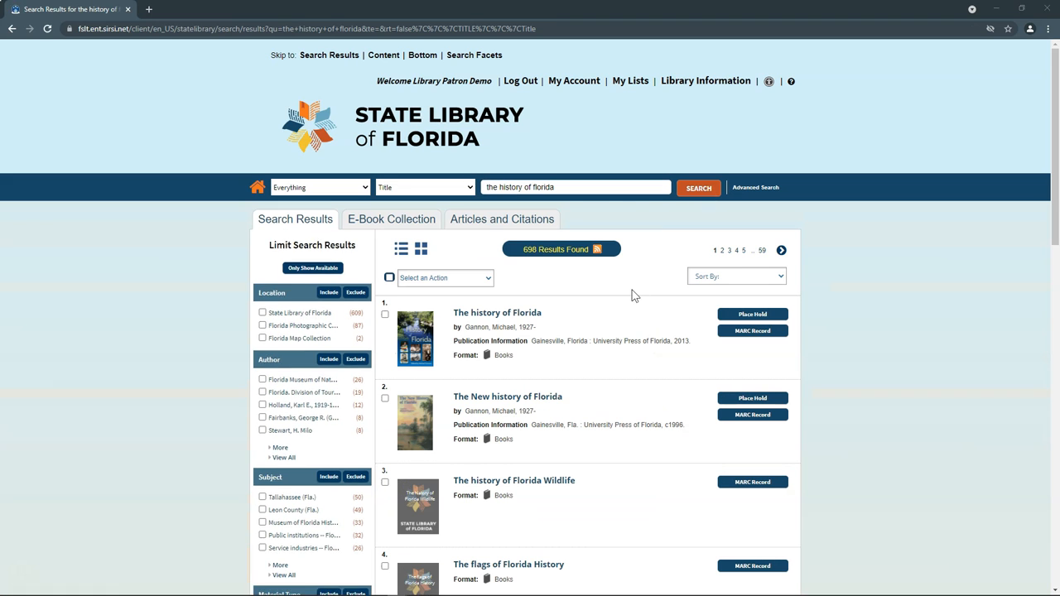
mouse_move(497, 312)
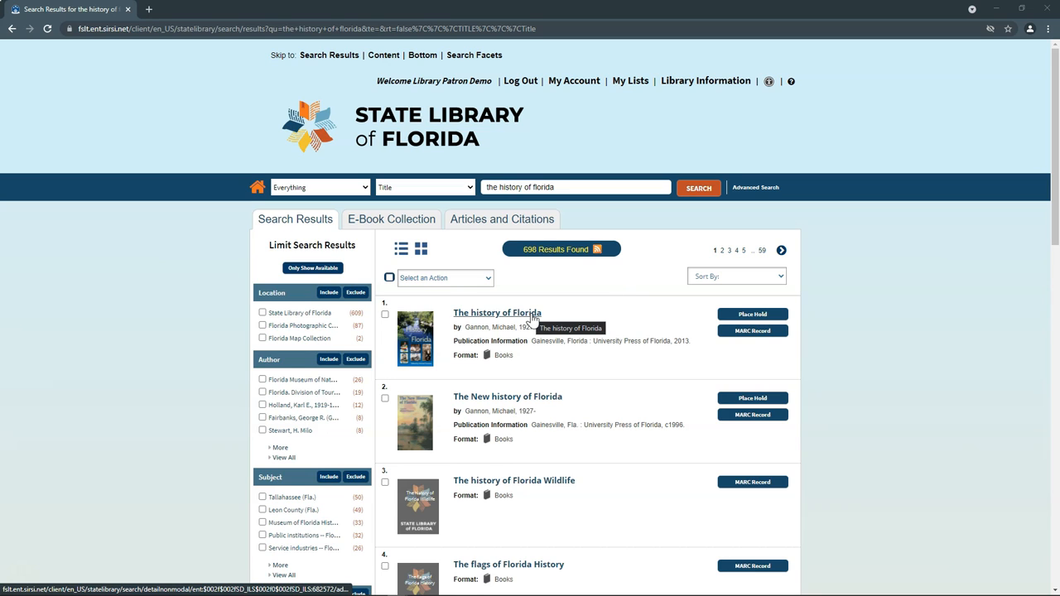
mouse_move(590, 322)
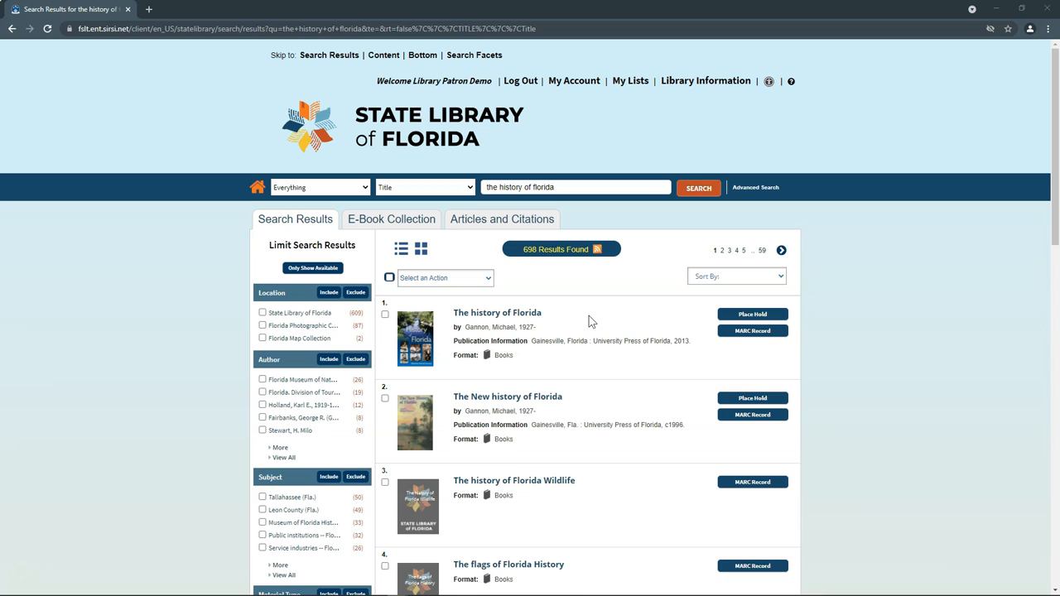
mouse_move(739, 321)
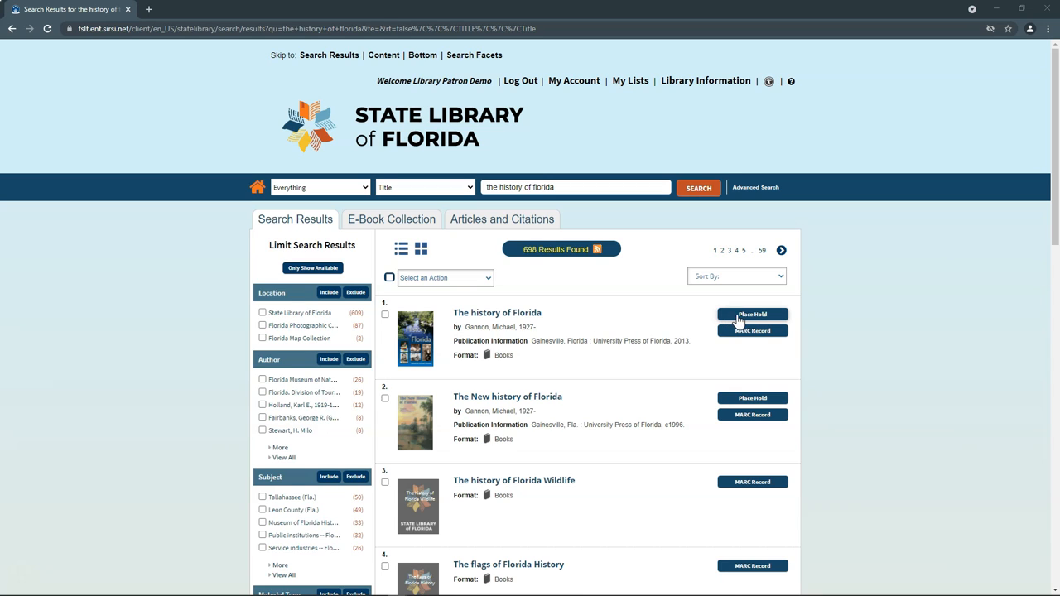
- Request a hold on 'The history of Florida' with pickup 'Mail to my Office (State Employees Only)'
left_click(752, 315)
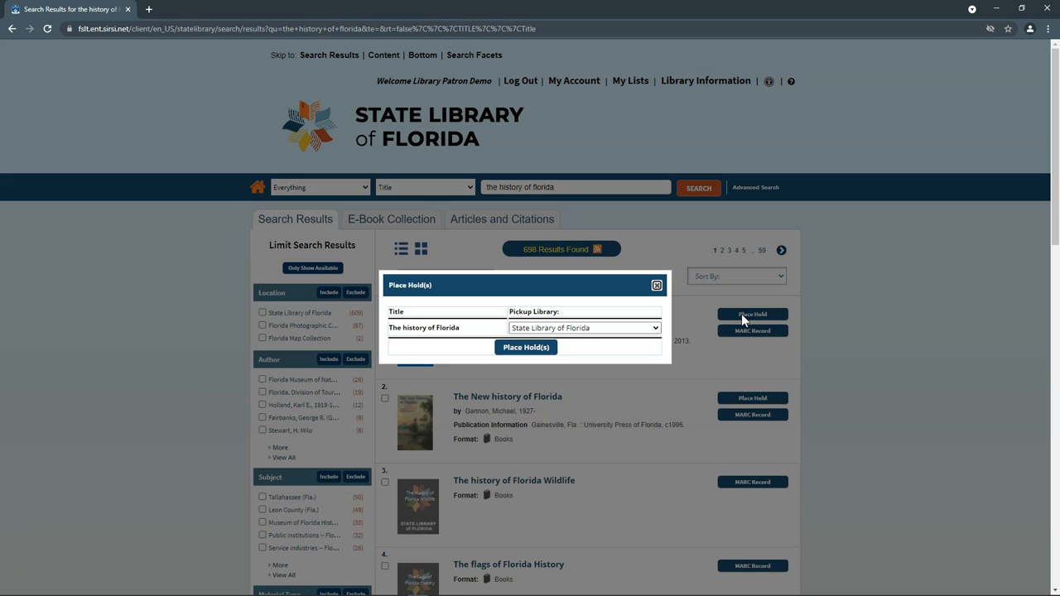
mouse_move(742, 322)
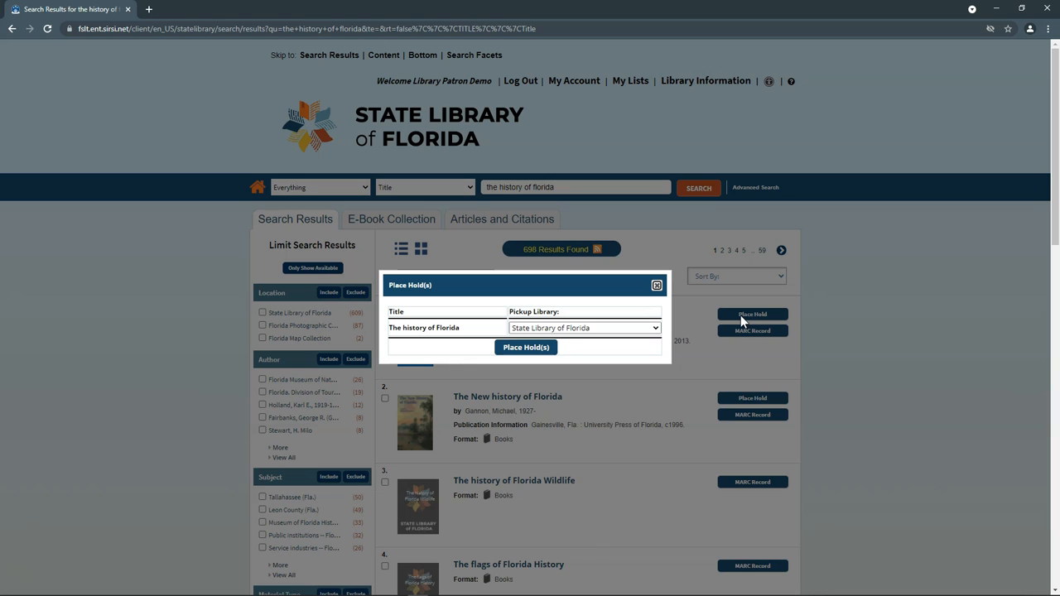
mouse_move(444, 351)
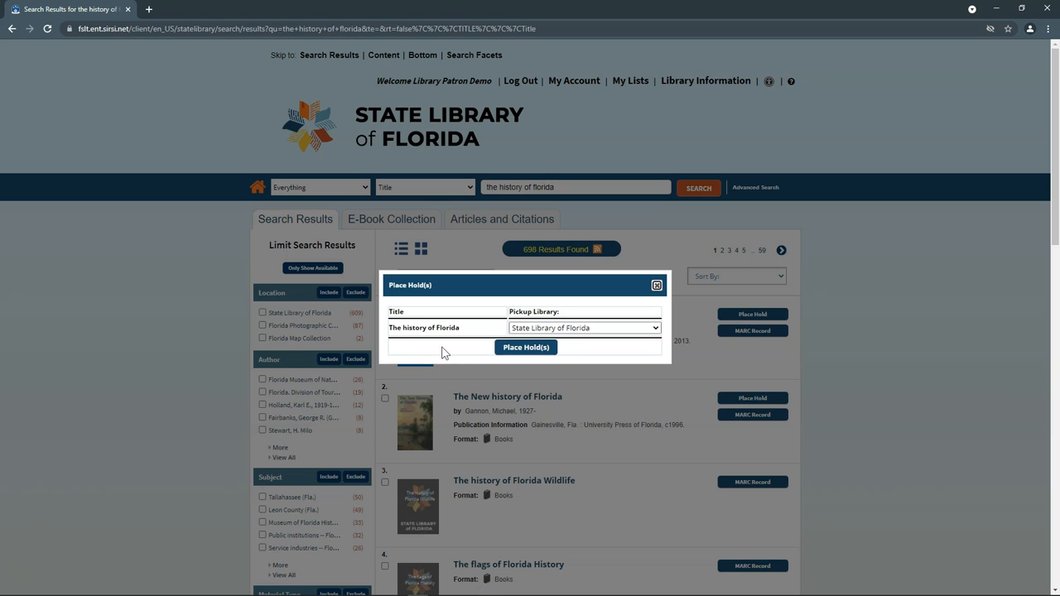
mouse_move(441, 348)
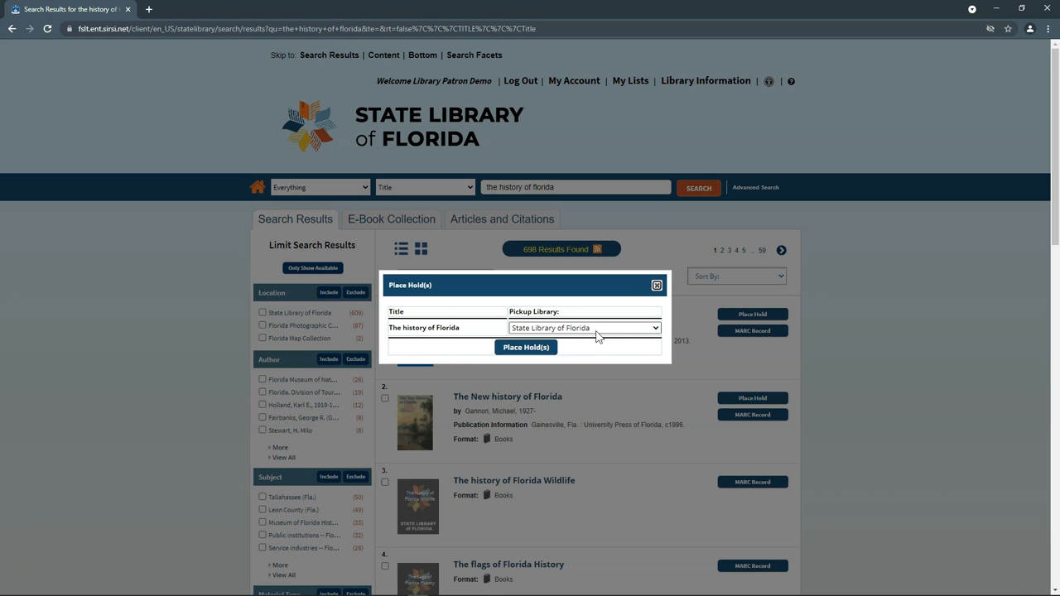
mouse_move(660, 334)
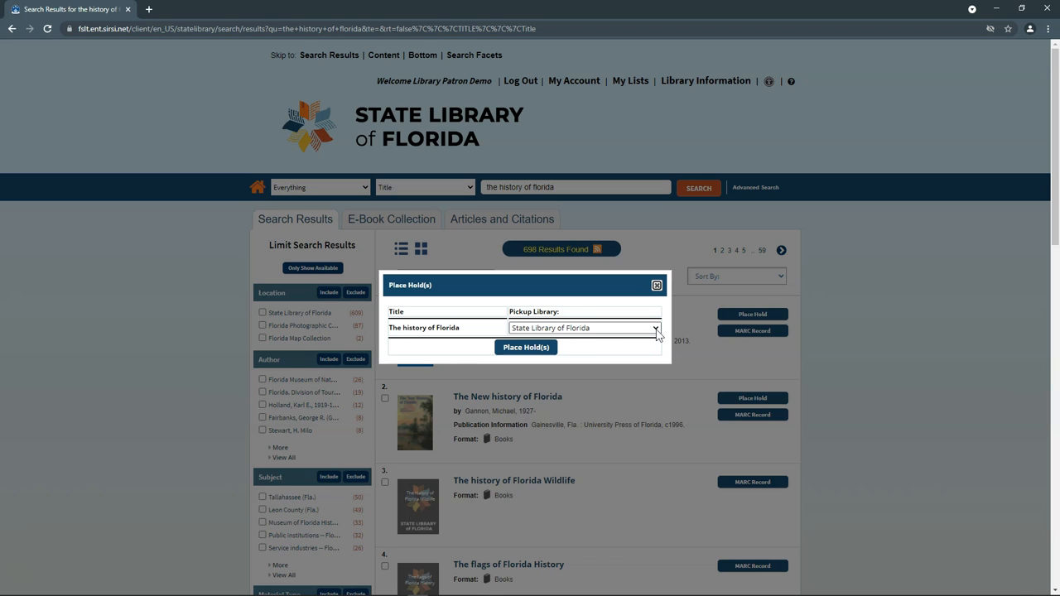
left_click(656, 328)
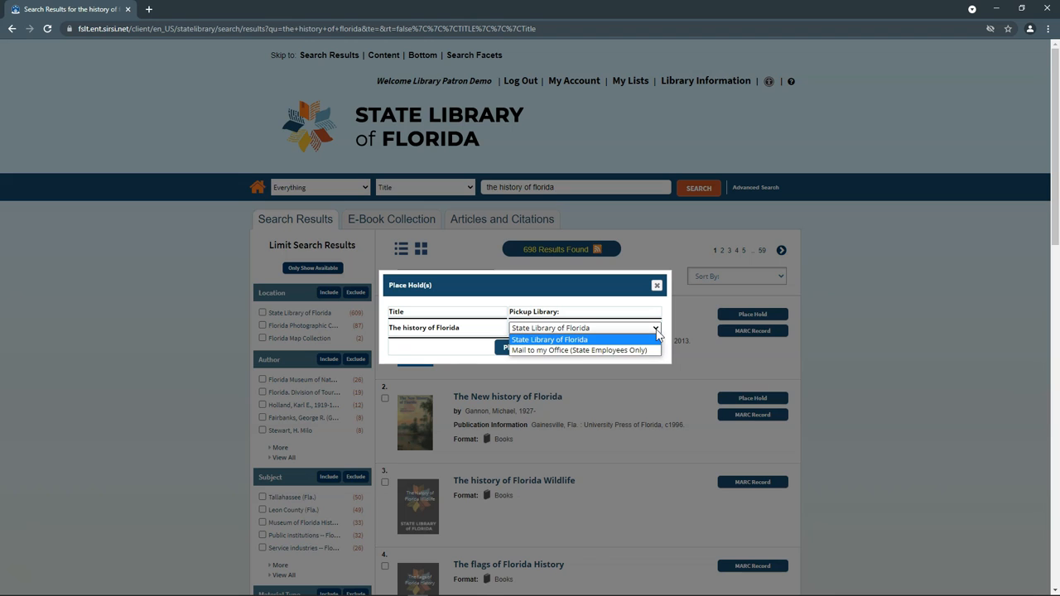
left_click(580, 350)
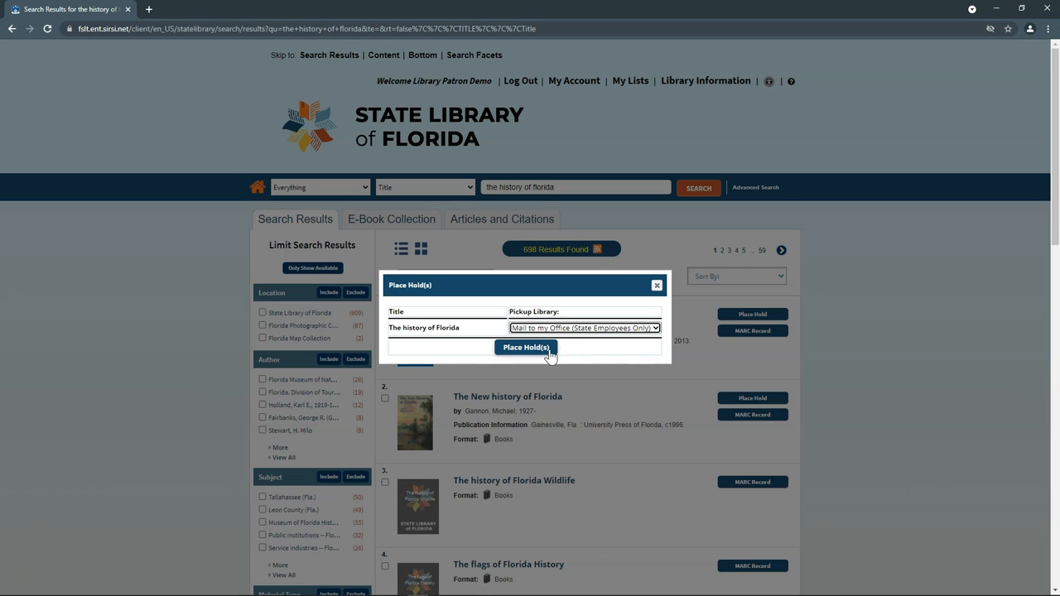
left_click(526, 348)
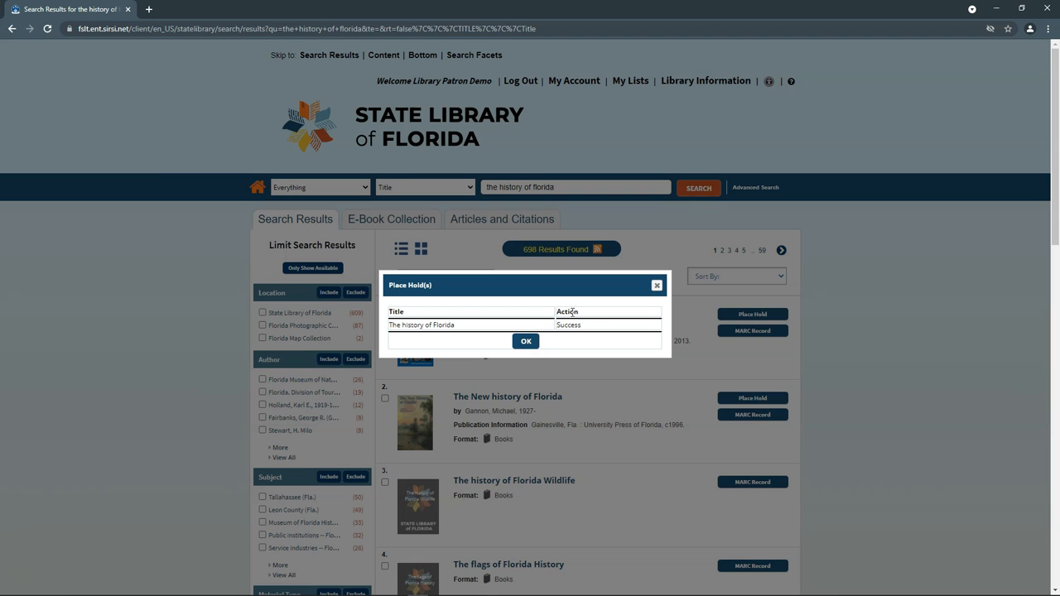
mouse_move(587, 331)
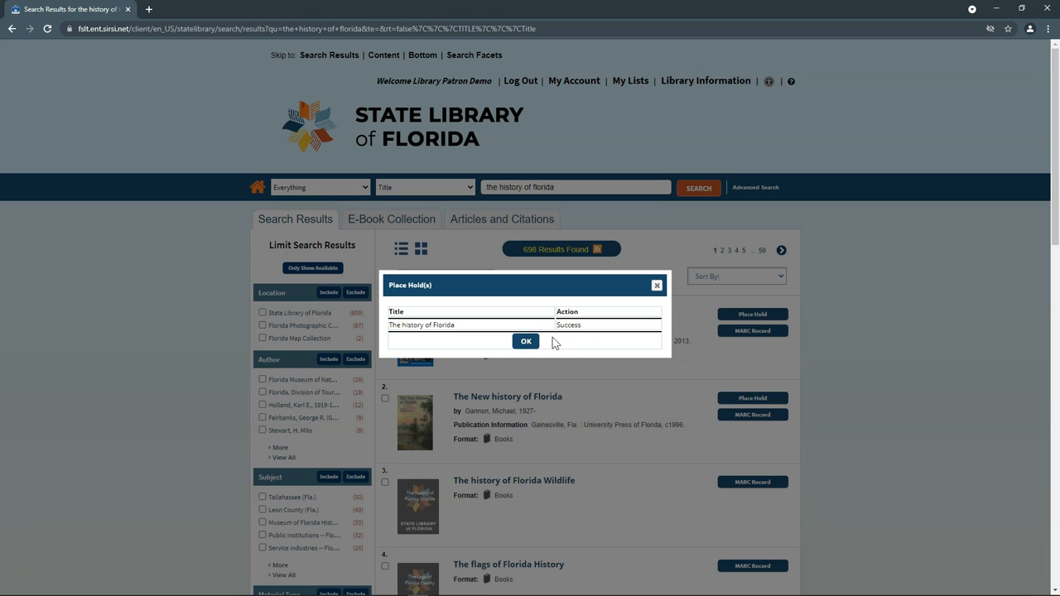
- Dismiss the hold success confirmation, returning to the 698 search results
left_click(527, 341)
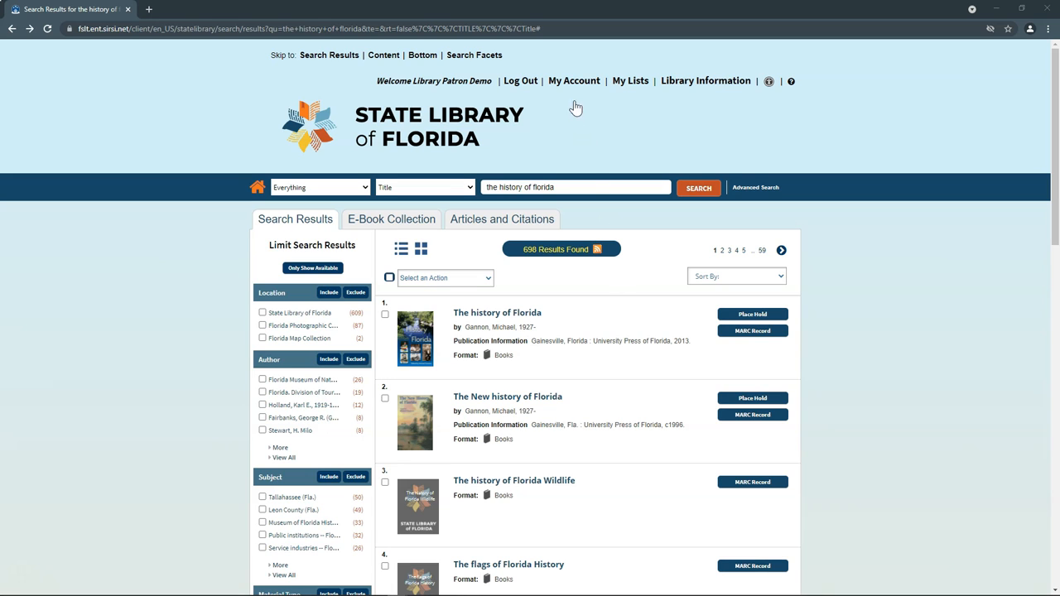
- View the pending hold on 'The history of Florida' under My Account's Holds list
left_click(573, 80)
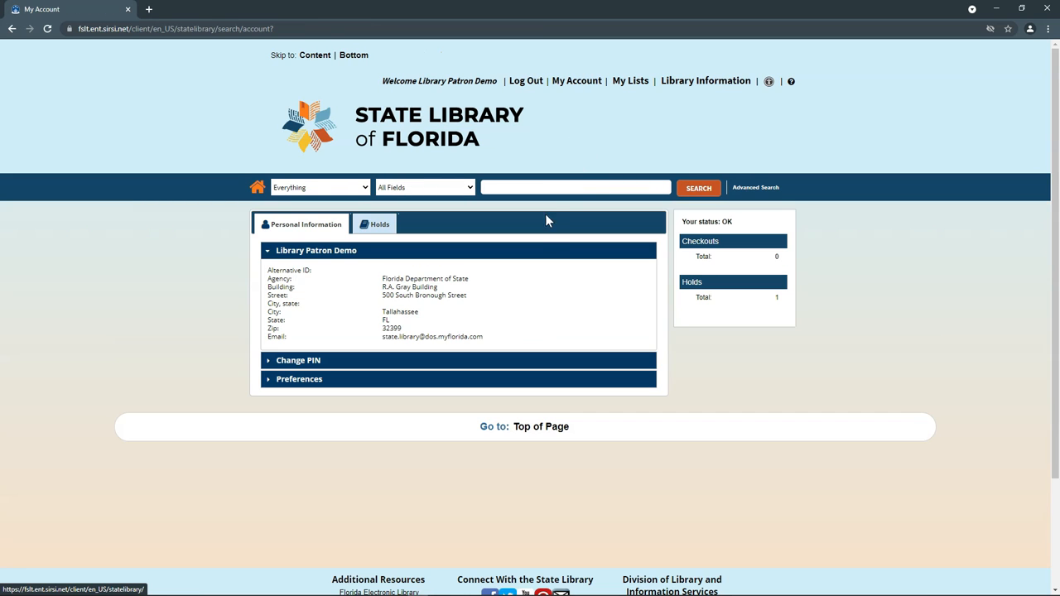
left_click(379, 223)
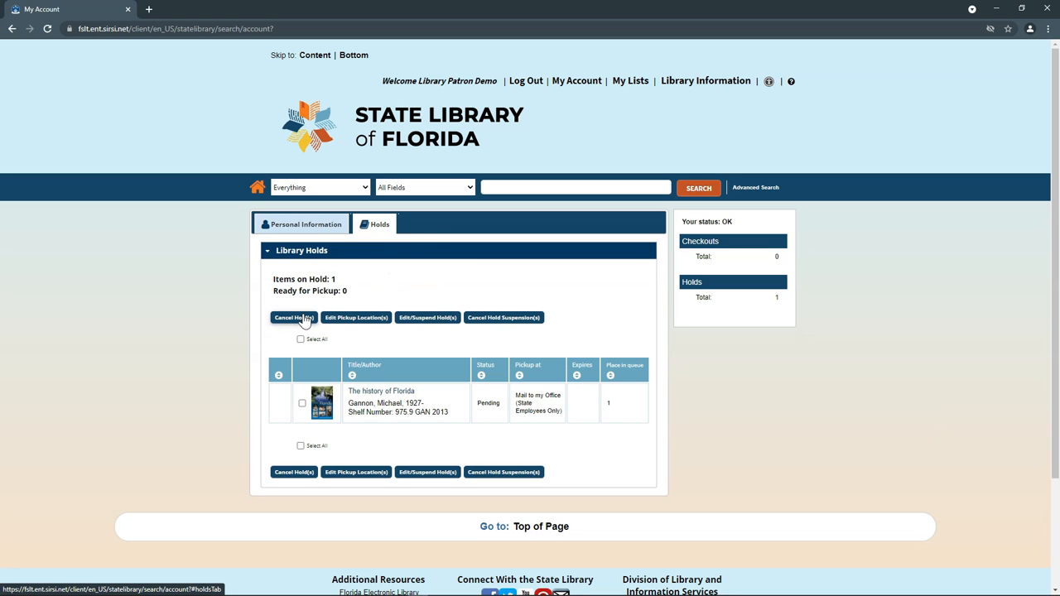
mouse_move(391, 322)
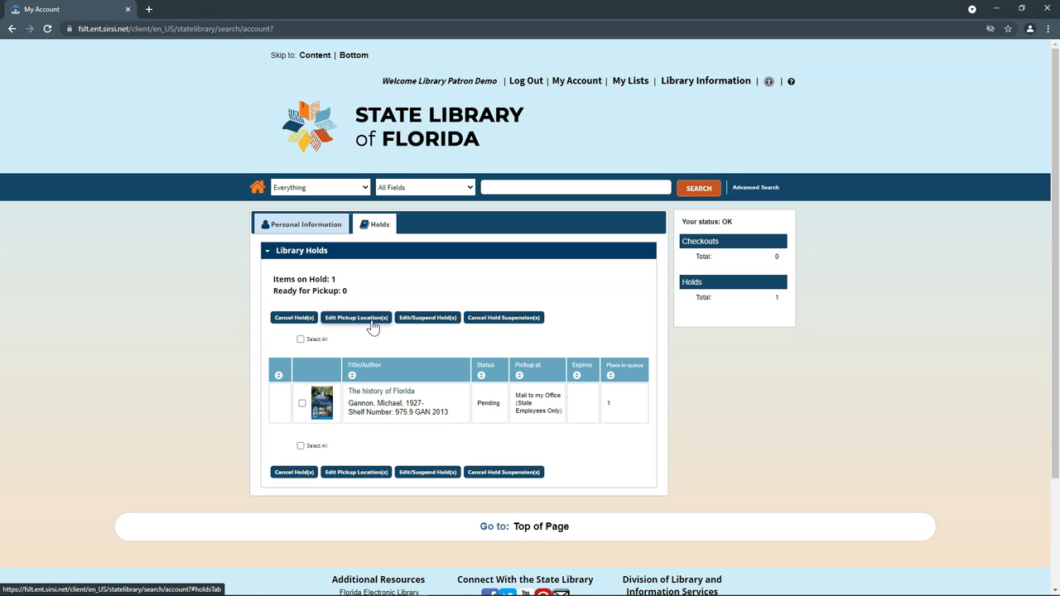
mouse_move(487, 354)
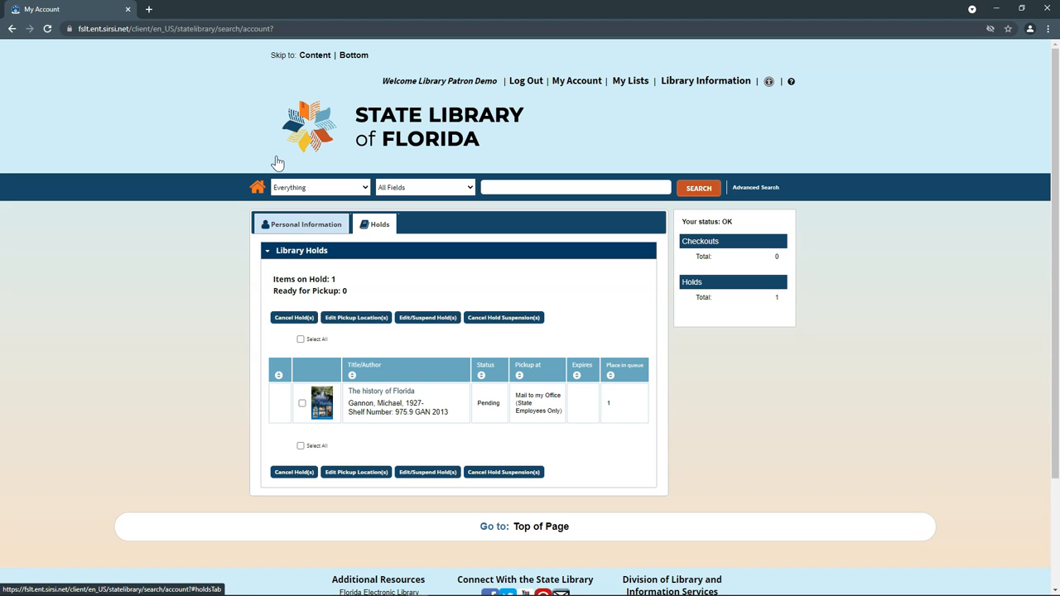
- From the catalog home, reach the For State Employees 'Request materials unavailable at the State Library' page
left_click(257, 186)
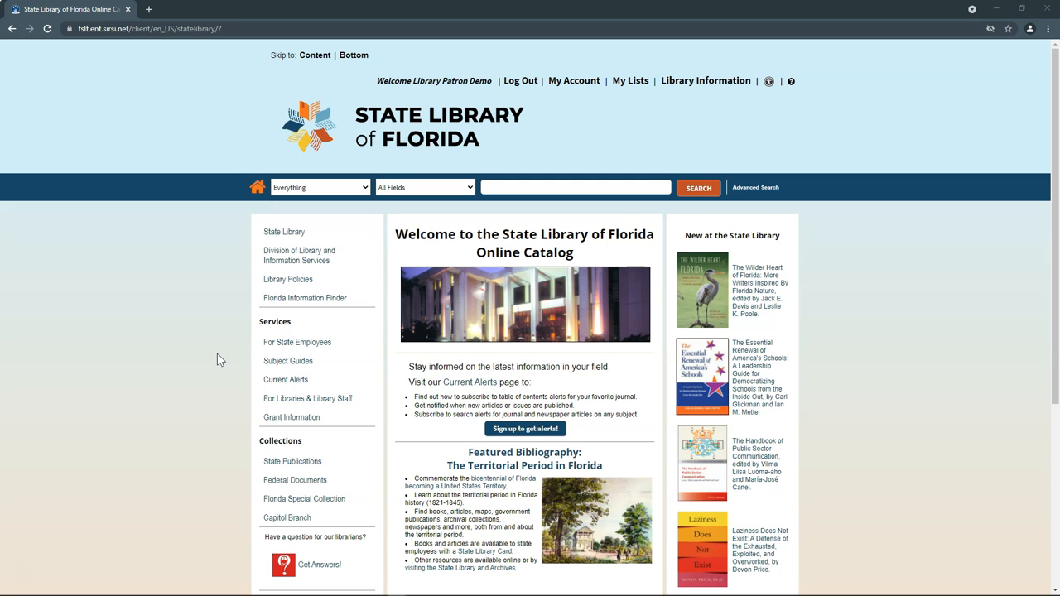
mouse_move(252, 351)
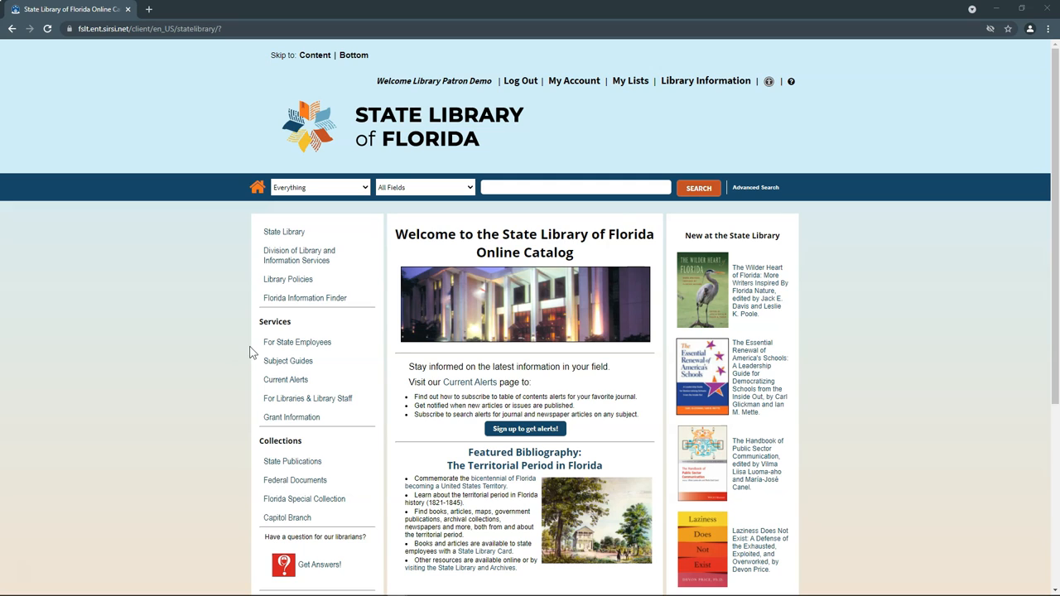
left_click(296, 341)
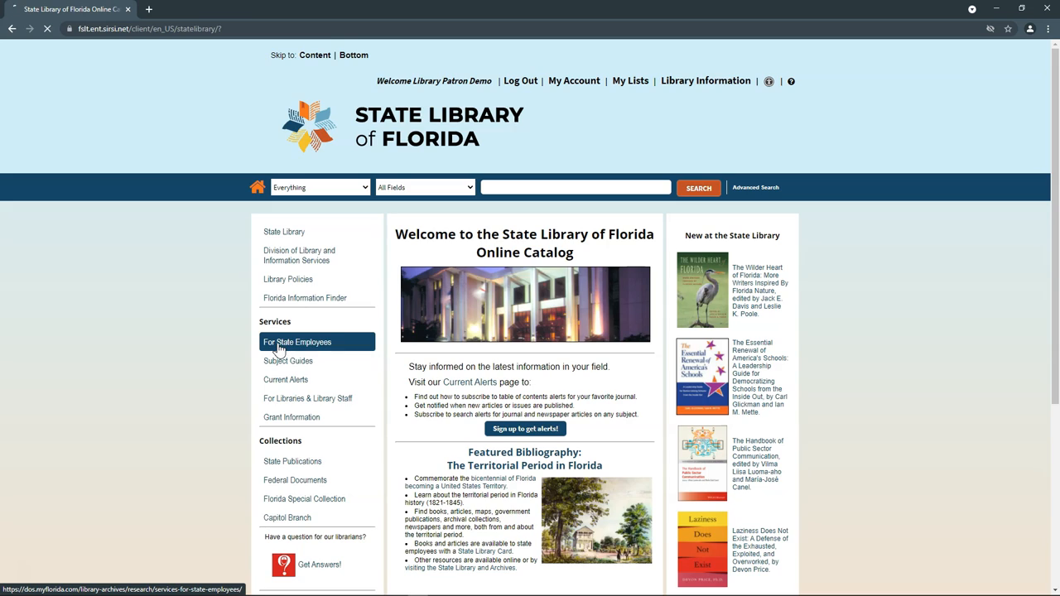
left_click(296, 341)
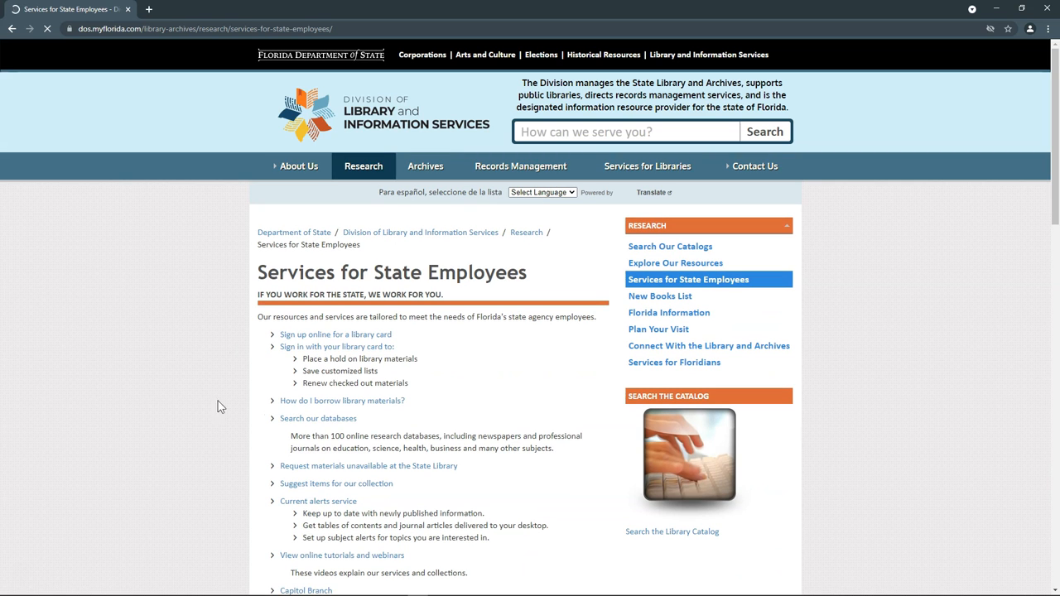
mouse_move(347, 466)
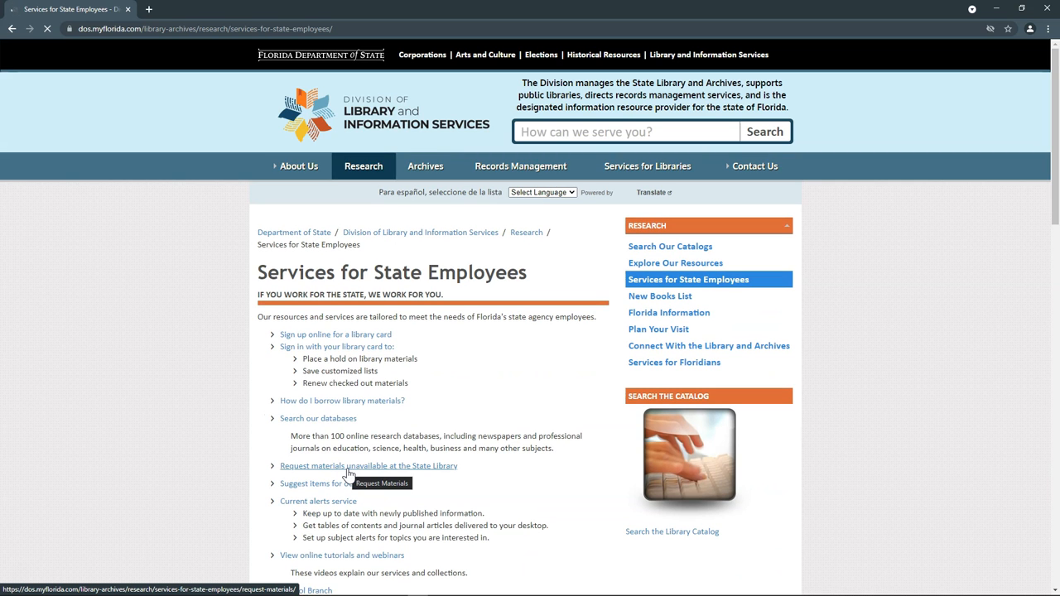
left_click(368, 466)
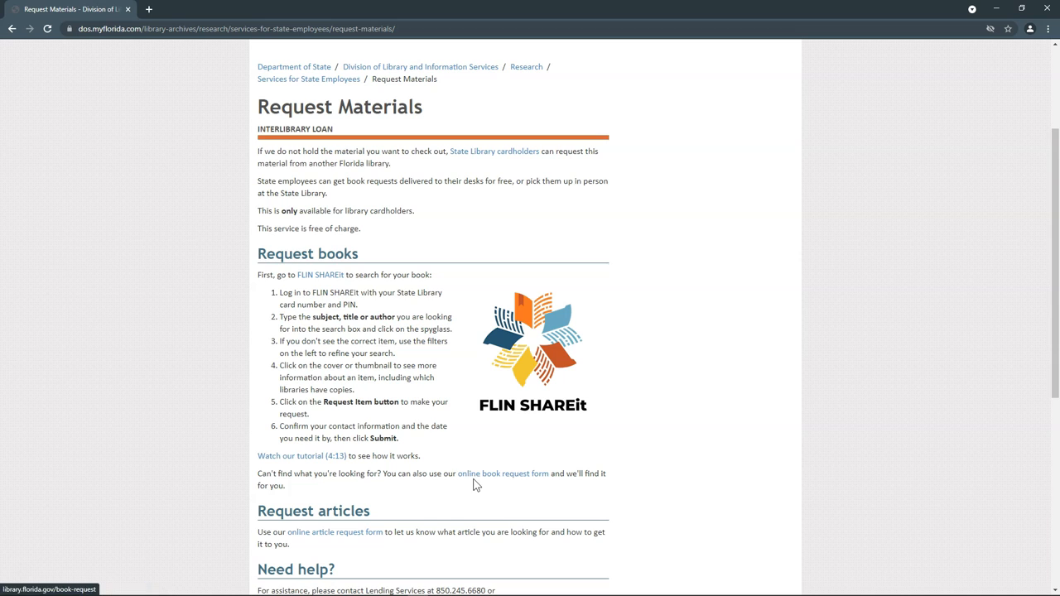
mouse_move(456, 489)
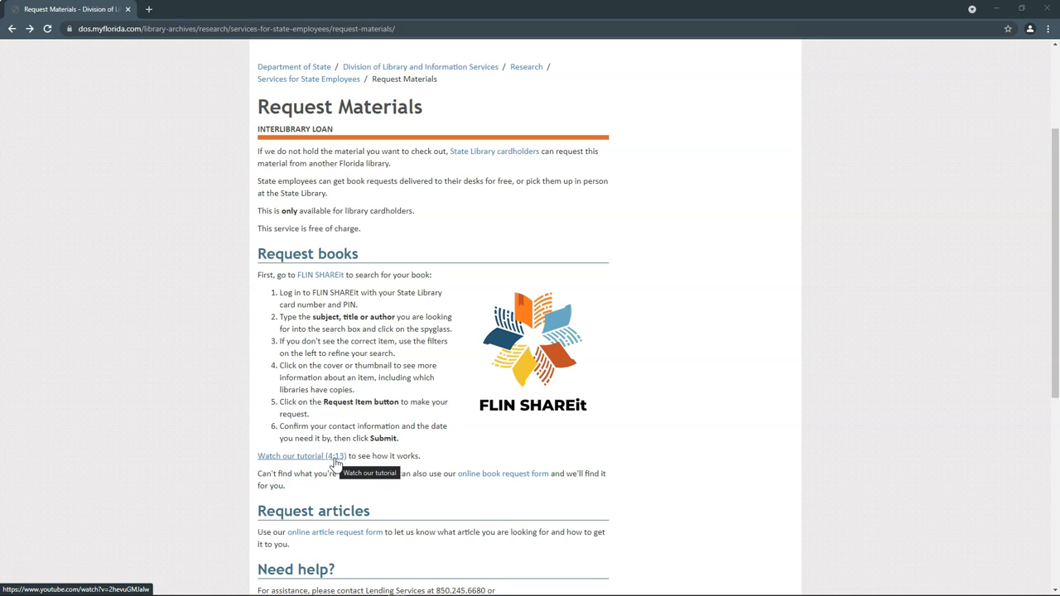
mouse_move(348, 496)
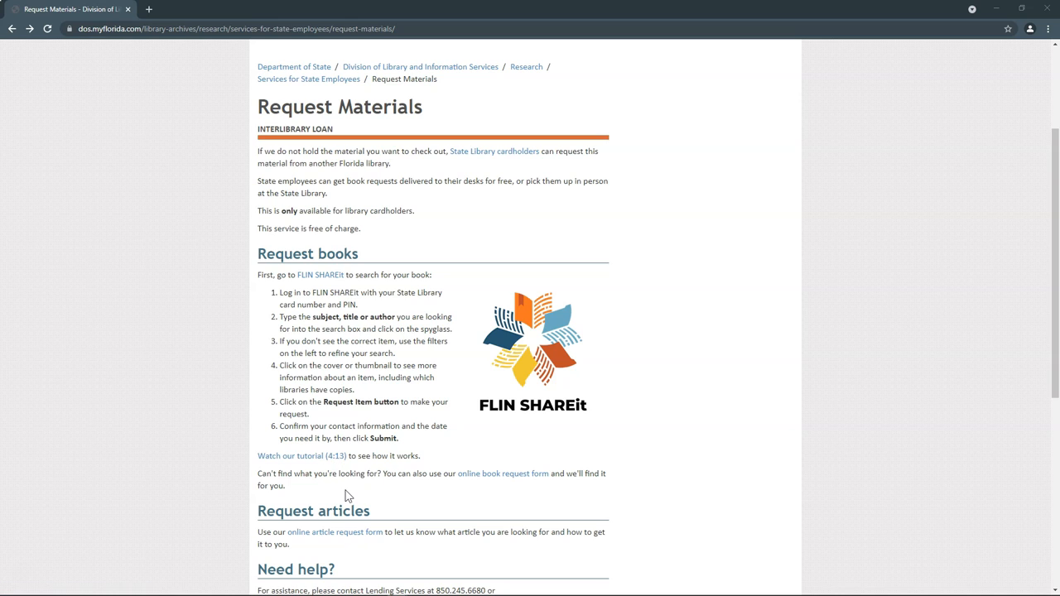